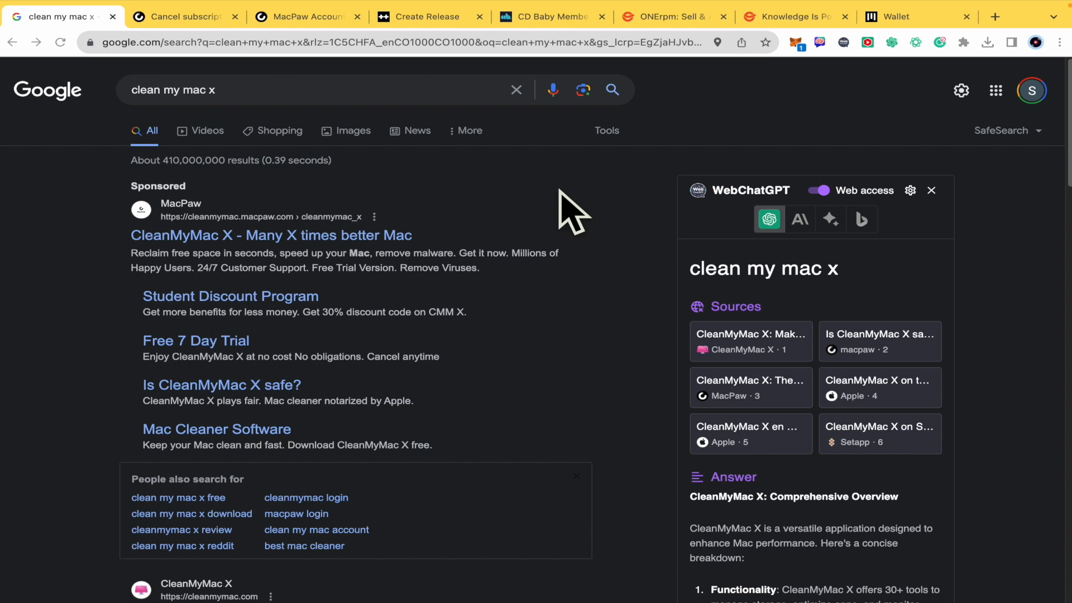
{"action": "mouse_move", "coordinate": [226, 280]}
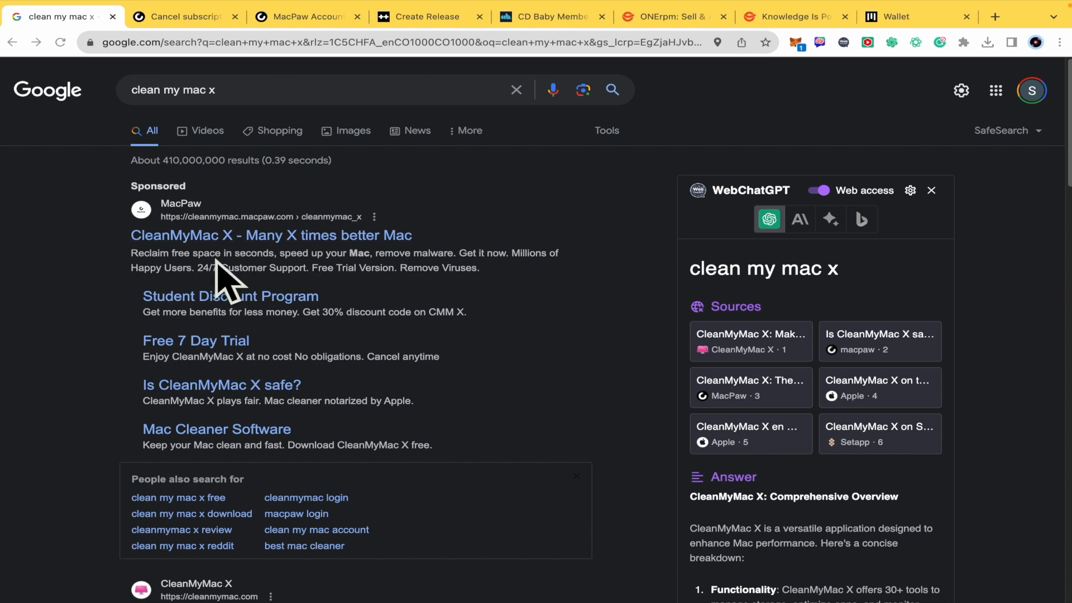
{"action": "mouse_move", "coordinate": [246, 267]}
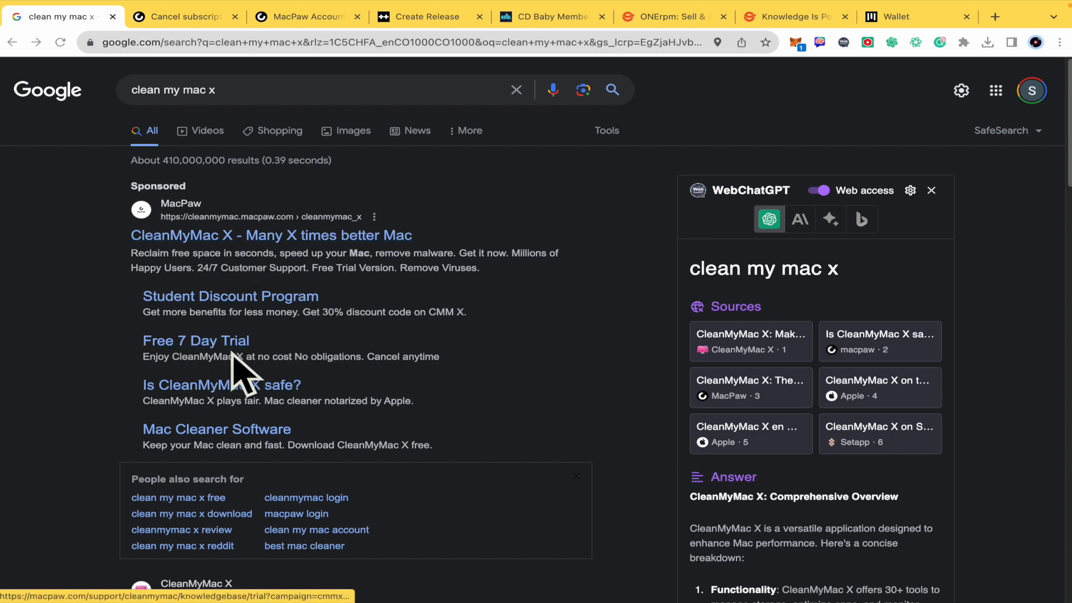
{"action": "mouse_move", "coordinate": [335, 362]}
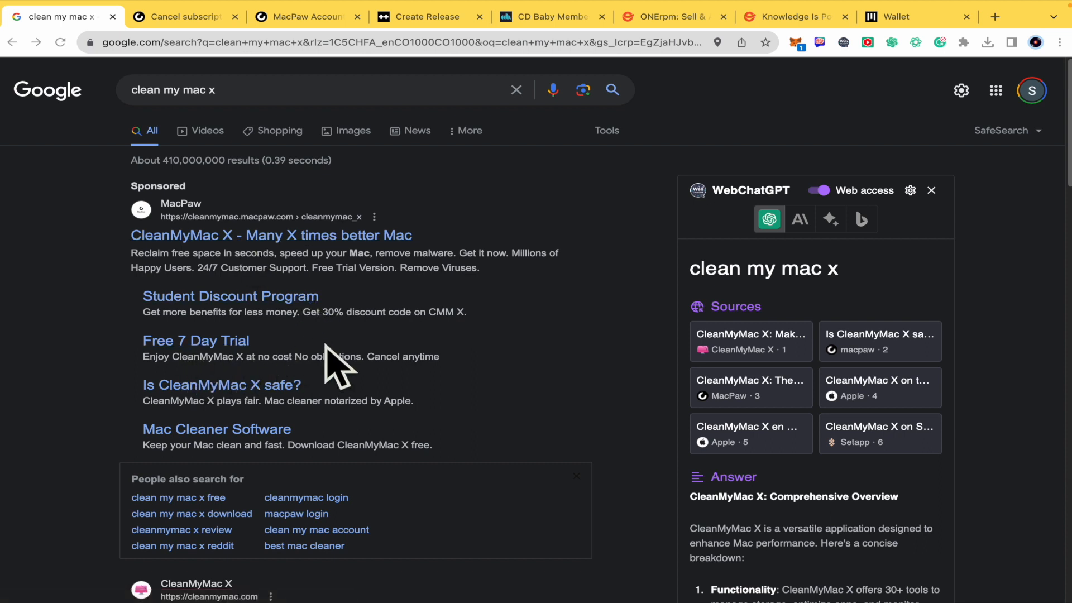
{"action": "mouse_move", "coordinate": [547, 365]}
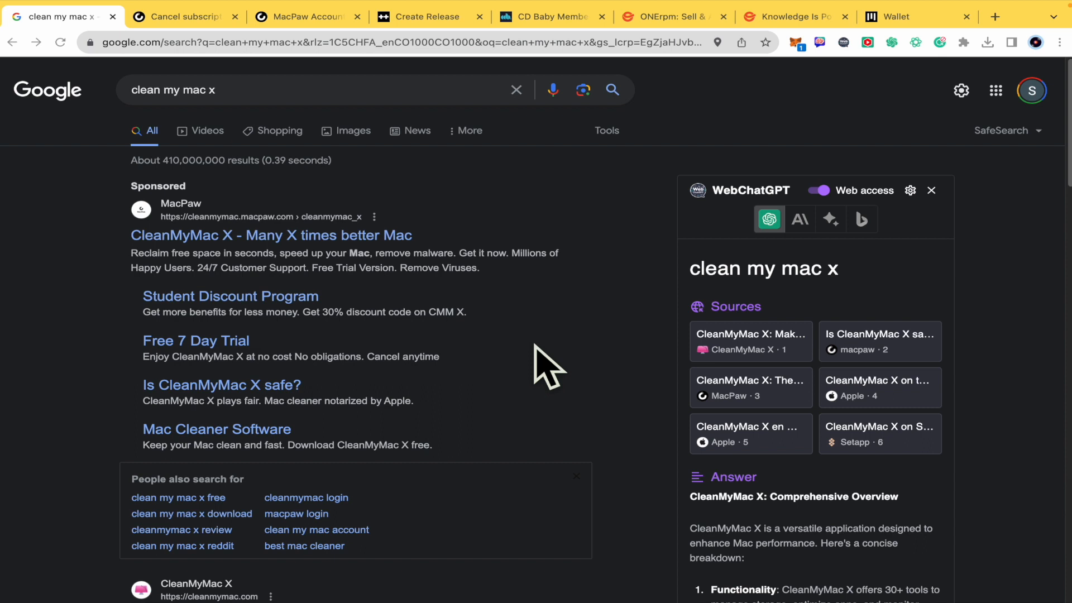
{"action": "mouse_move", "coordinate": [263, 277]}
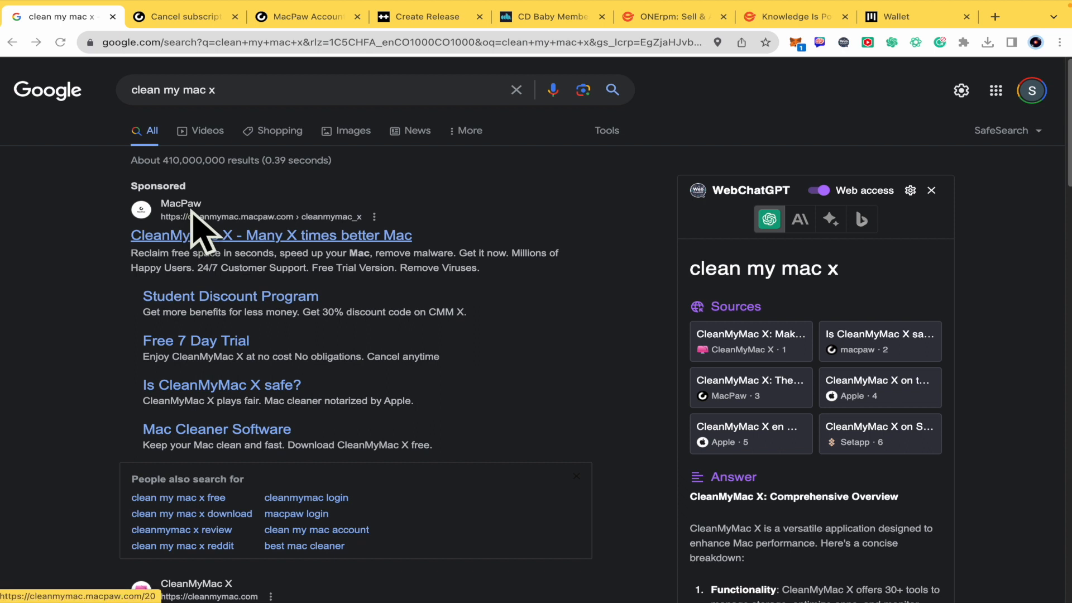
- Switch from the CleanMyMac X search results to my.macpaw.com and scroll to Your MacPaw Products
{"action": "left_click", "coordinate": [305, 16]}
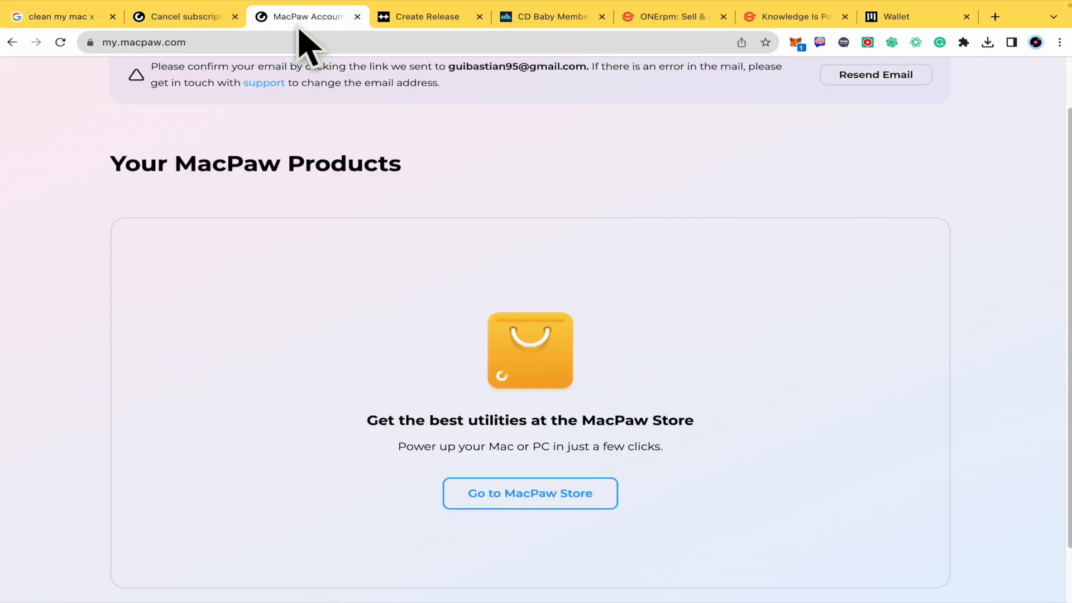
{"action": "mouse_move", "coordinate": [635, 311]}
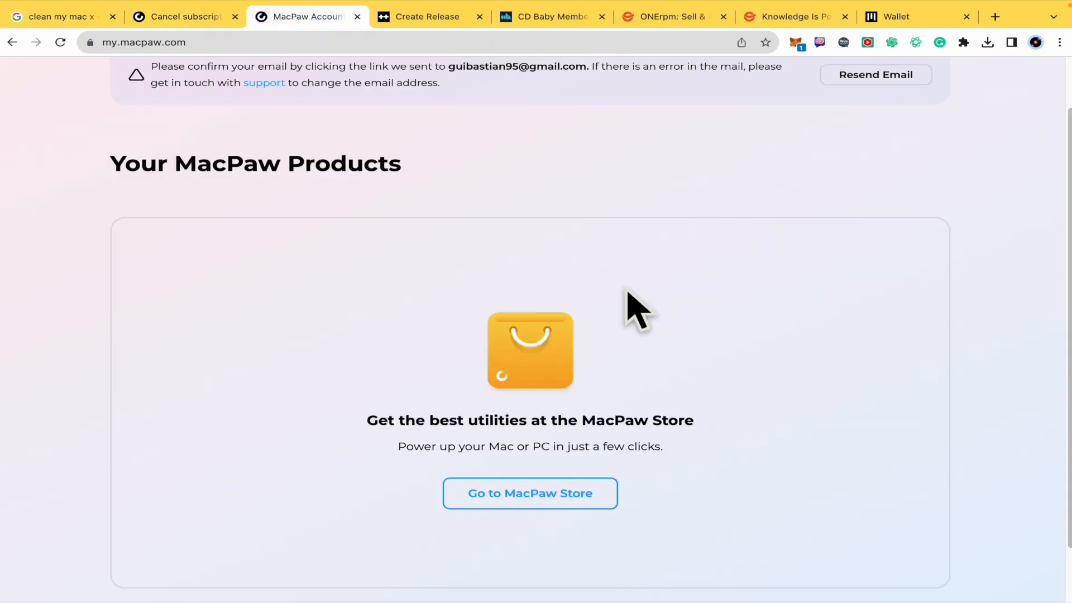
{"action": "scroll", "scroll_direction": "down", "scroll_amount": 3}
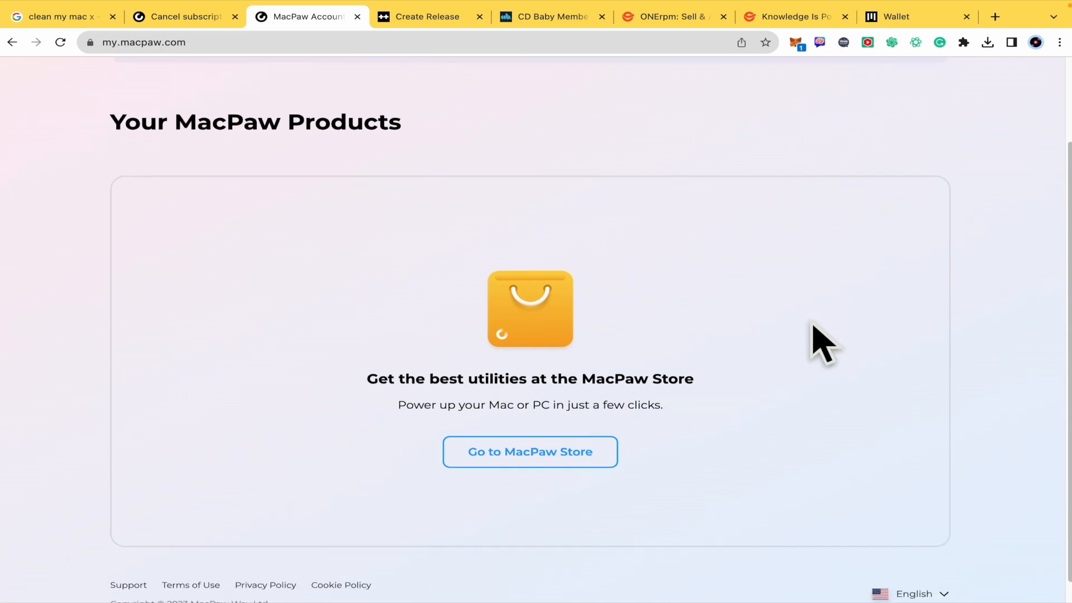
- Read the support article's steps for cancelling CleanMyMac X using your email (MacPaw Account)
{"action": "left_click", "coordinate": [183, 16]}
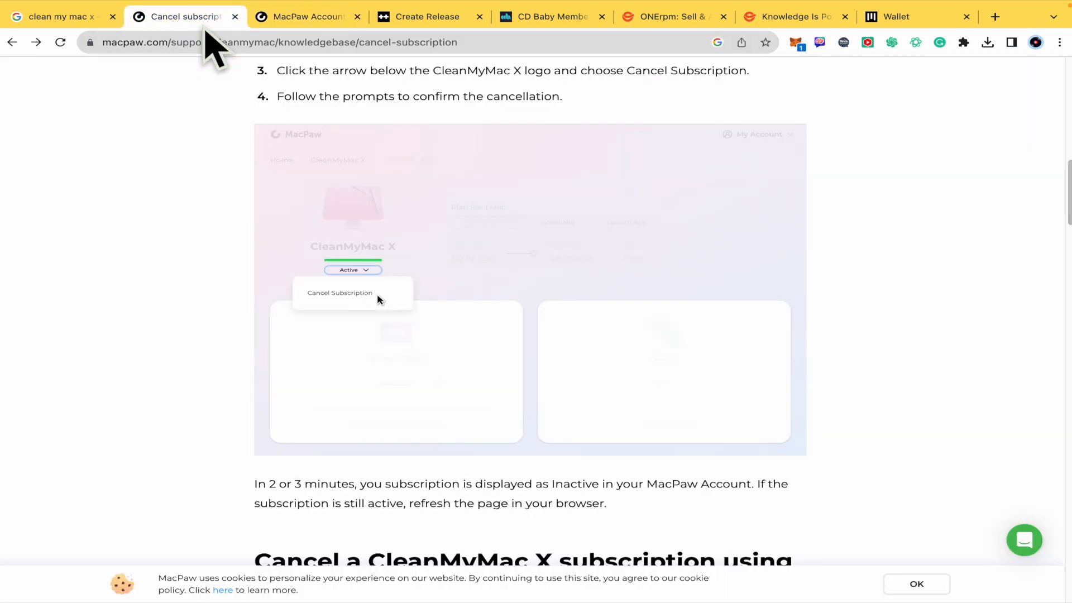
{"action": "scroll", "scroll_direction": "up", "scroll_amount": 3}
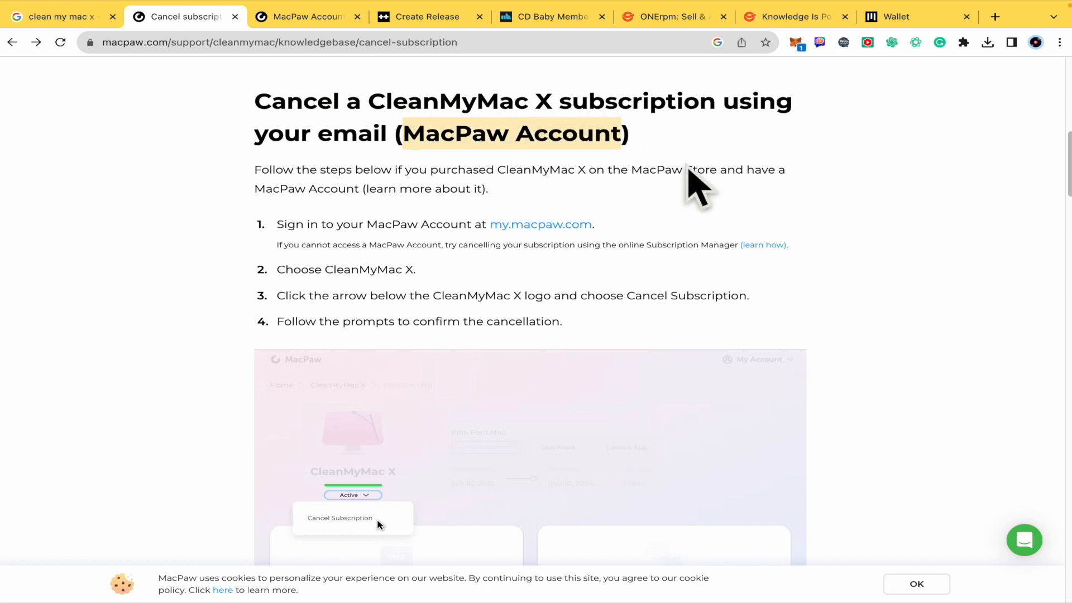
{"action": "scroll", "scroll_direction": "down", "scroll_amount": 3}
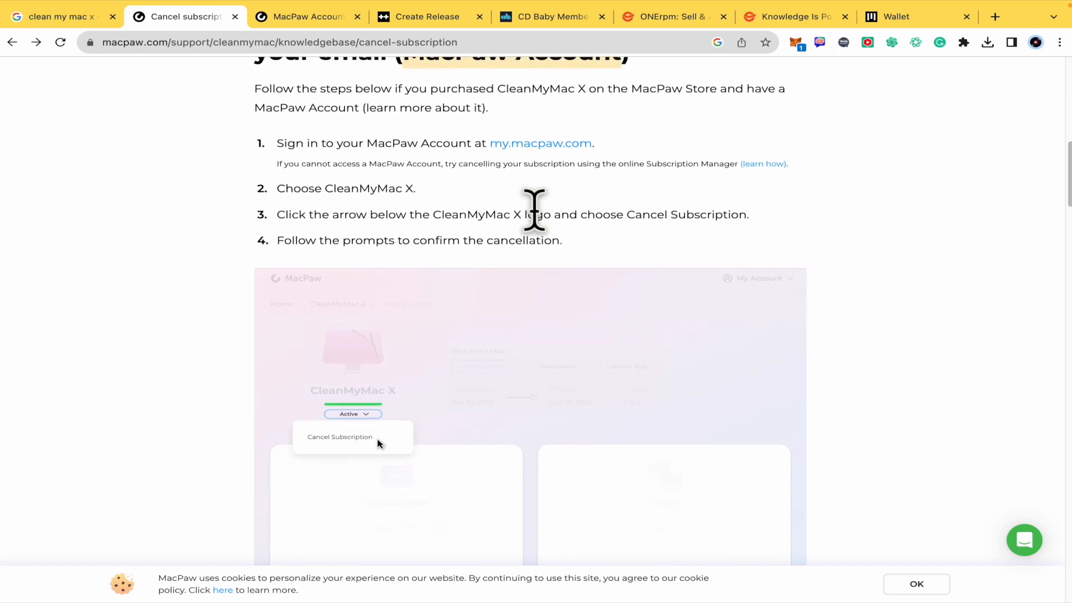
{"action": "scroll", "scroll_direction": "down", "scroll_amount": 3}
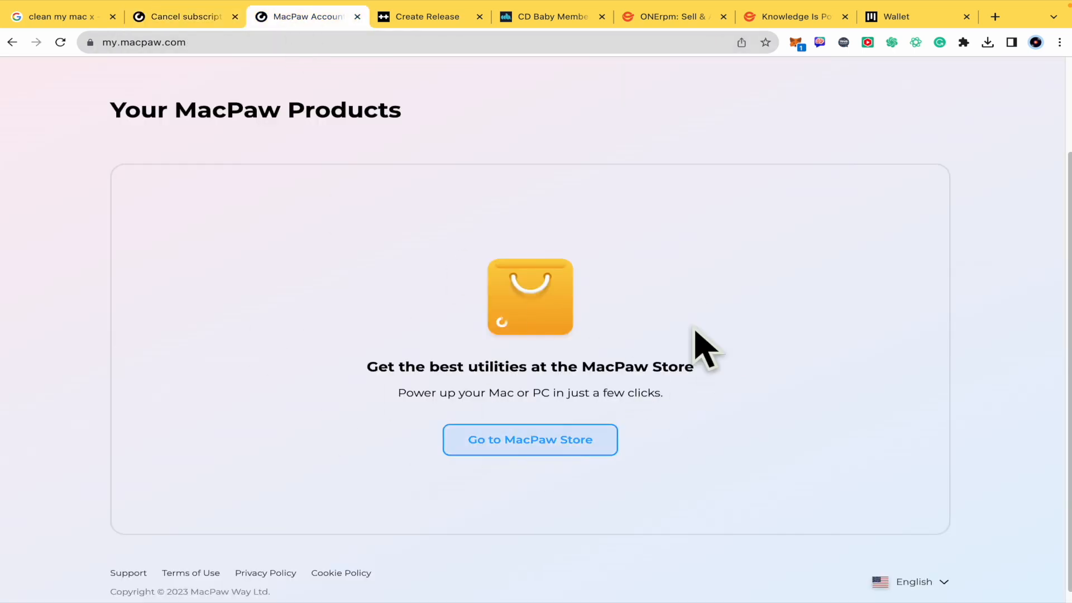
{"action": "mouse_move", "coordinate": [530, 439]}
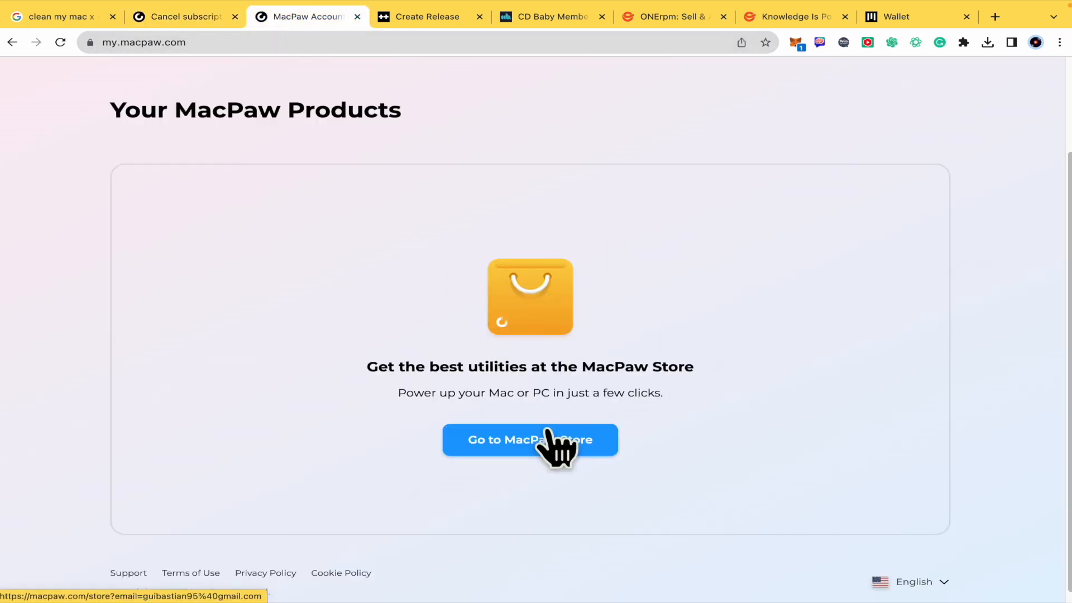
{"action": "left_click", "coordinate": [183, 16]}
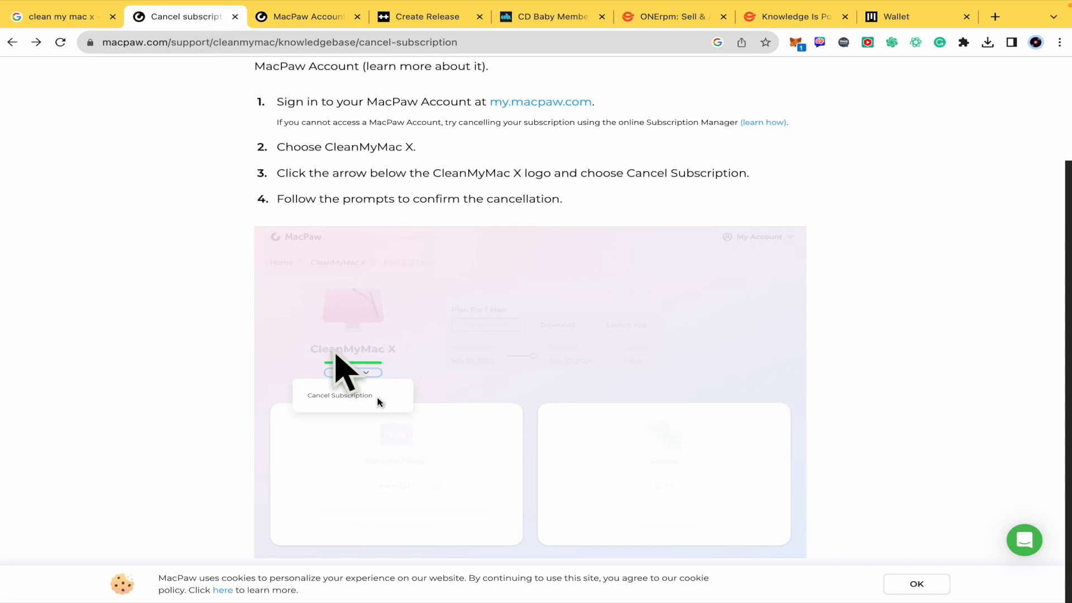
- Return to the MacPaw Account tab, where Your MacPaw Products still lists nothing
{"action": "left_click", "coordinate": [307, 16]}
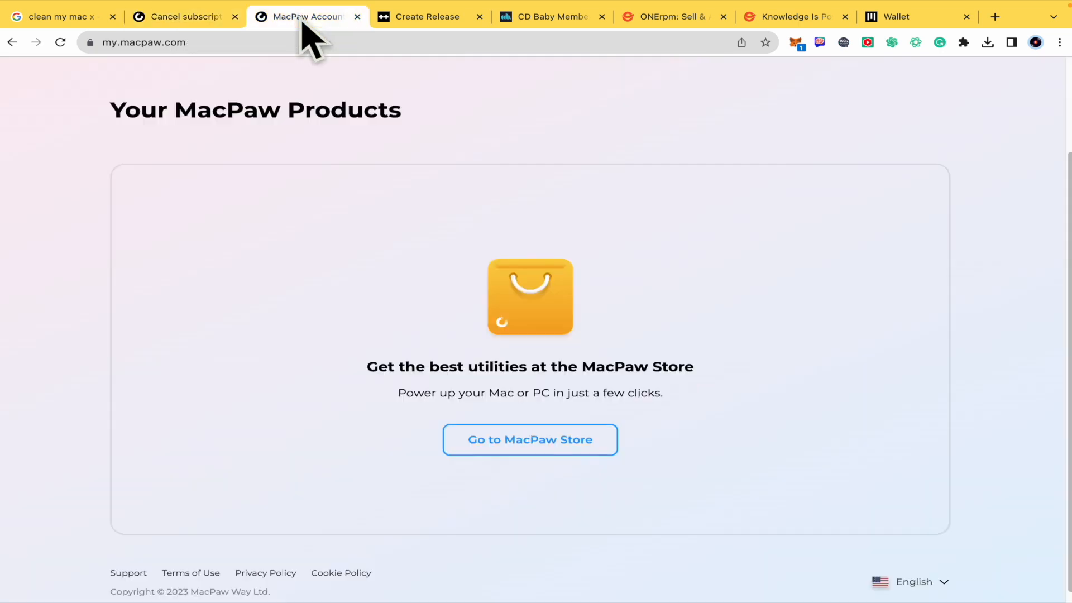
{"action": "mouse_move", "coordinate": [543, 287]}
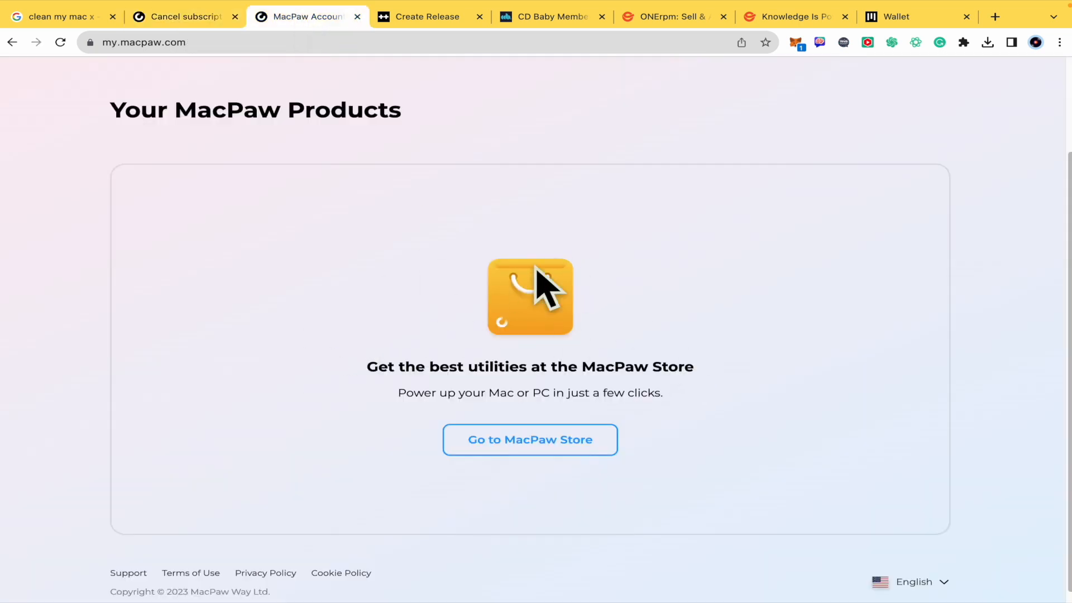
{"action": "mouse_move", "coordinate": [382, 274]}
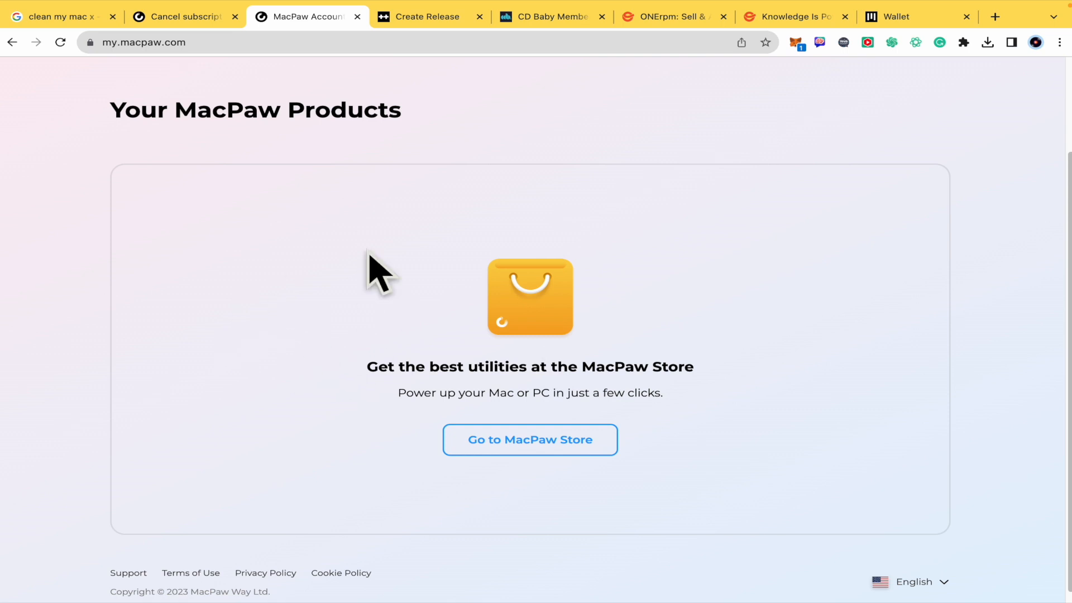
{"action": "mouse_move", "coordinate": [272, 287]}
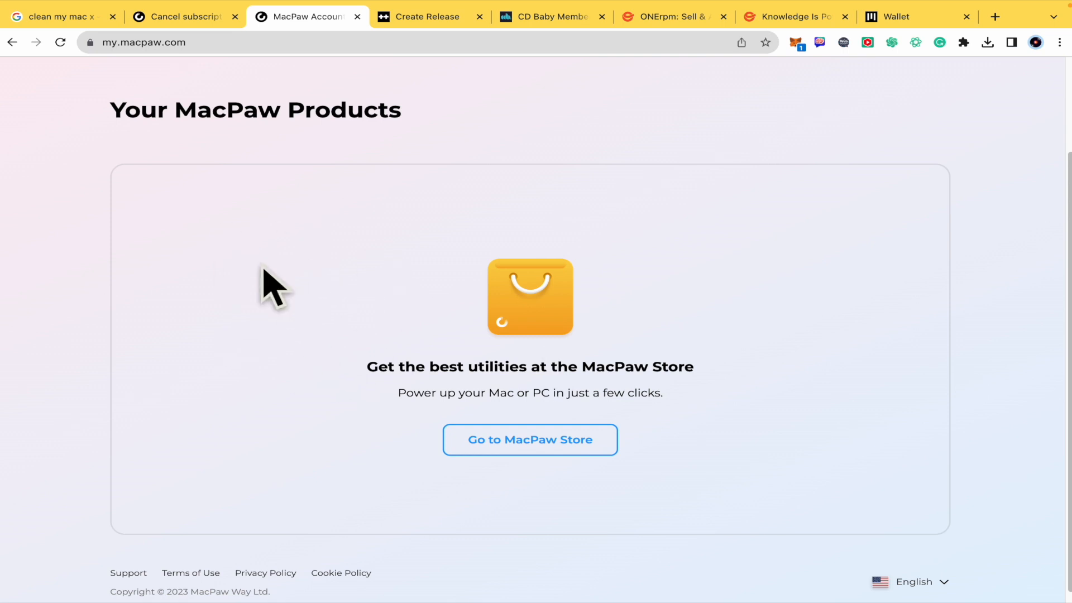
- Scroll the cancel-subscription article's numbered steps to the Inactive-status note, then go back to MacPaw Account
{"action": "left_click", "coordinate": [183, 15]}
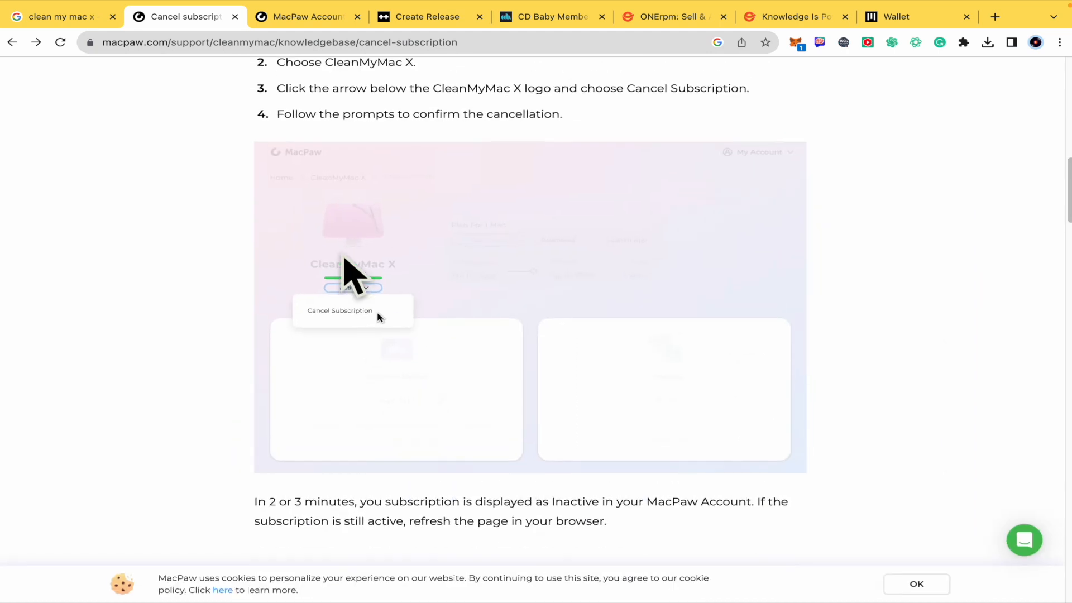
{"action": "mouse_move", "coordinate": [465, 120]}
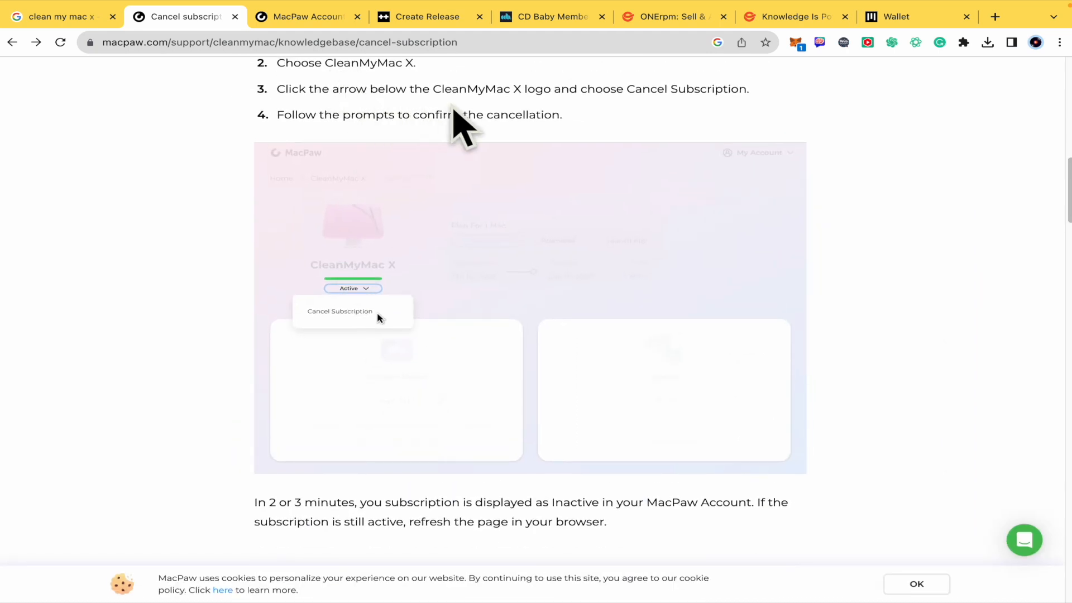
{"action": "mouse_move", "coordinate": [601, 116]}
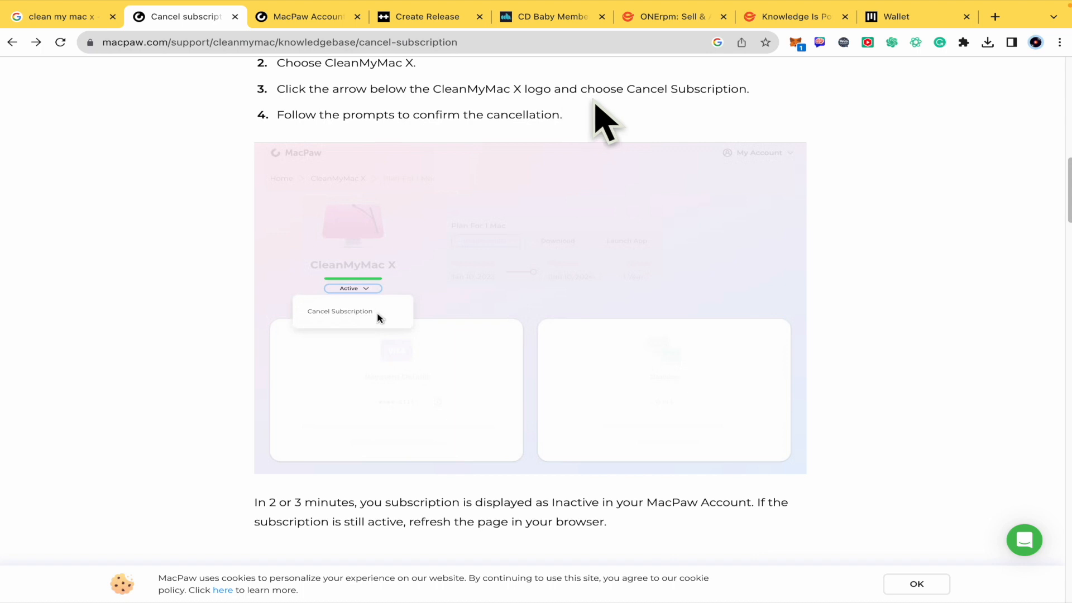
{"action": "mouse_move", "coordinate": [785, 117]}
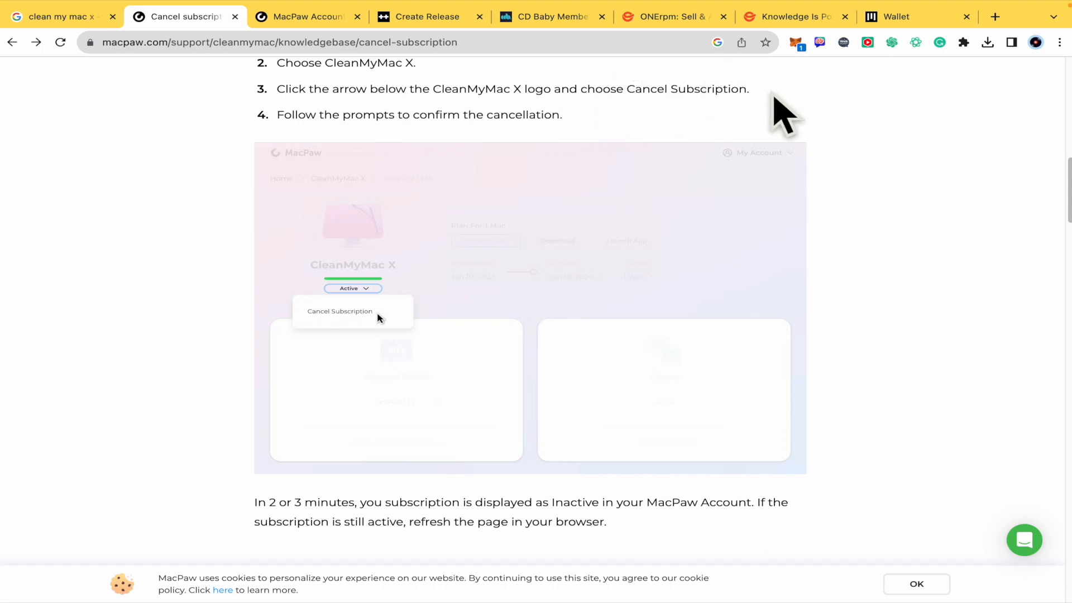
{"action": "mouse_move", "coordinate": [424, 143]}
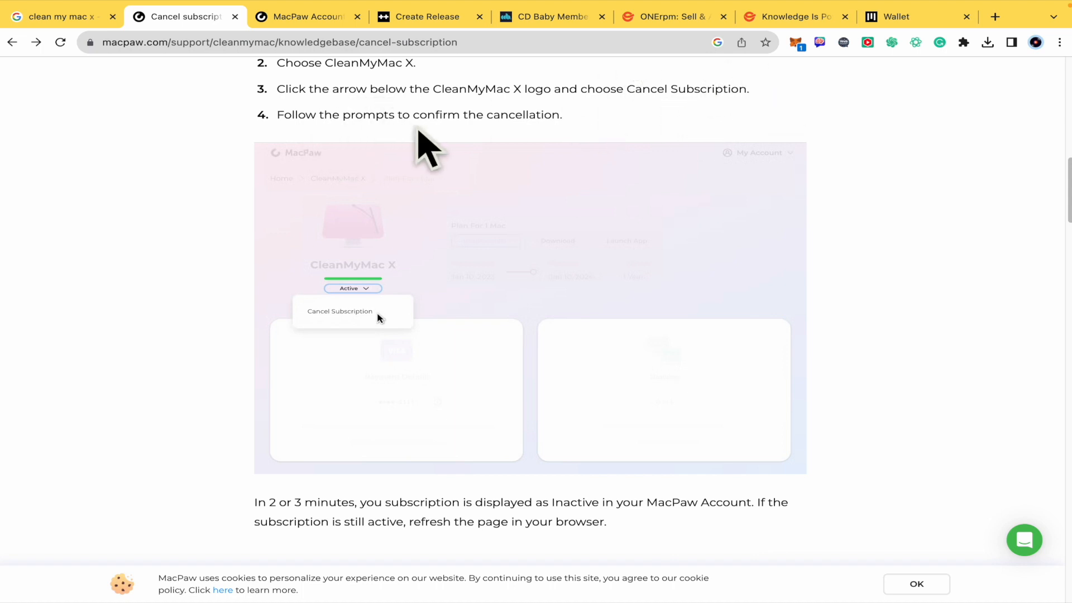
{"action": "scroll", "scroll_direction": "down", "scroll_amount": 3}
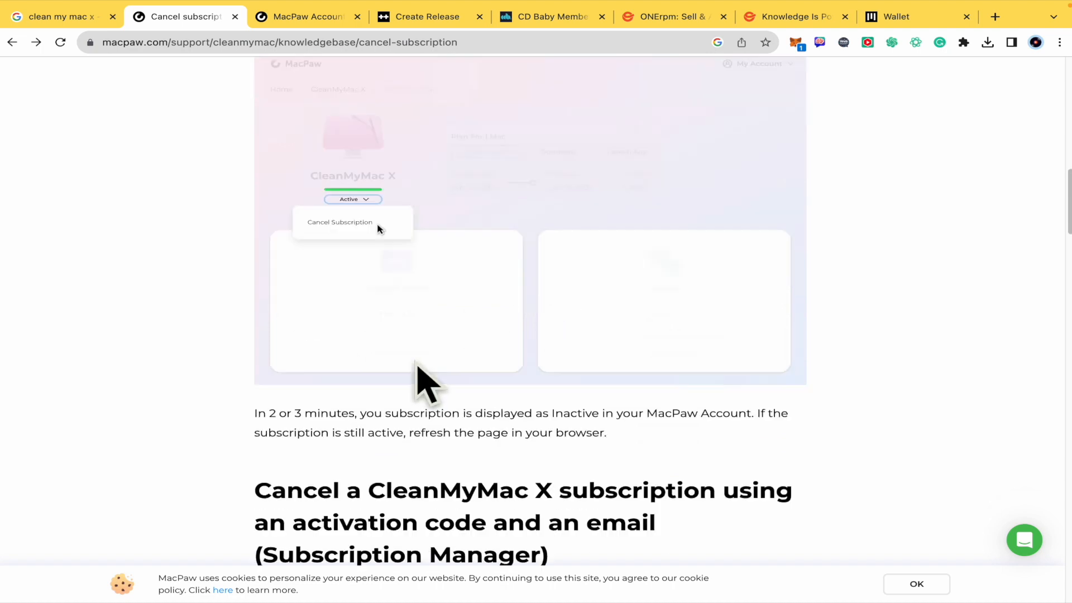
{"action": "scroll", "scroll_direction": "down", "scroll_amount": 3}
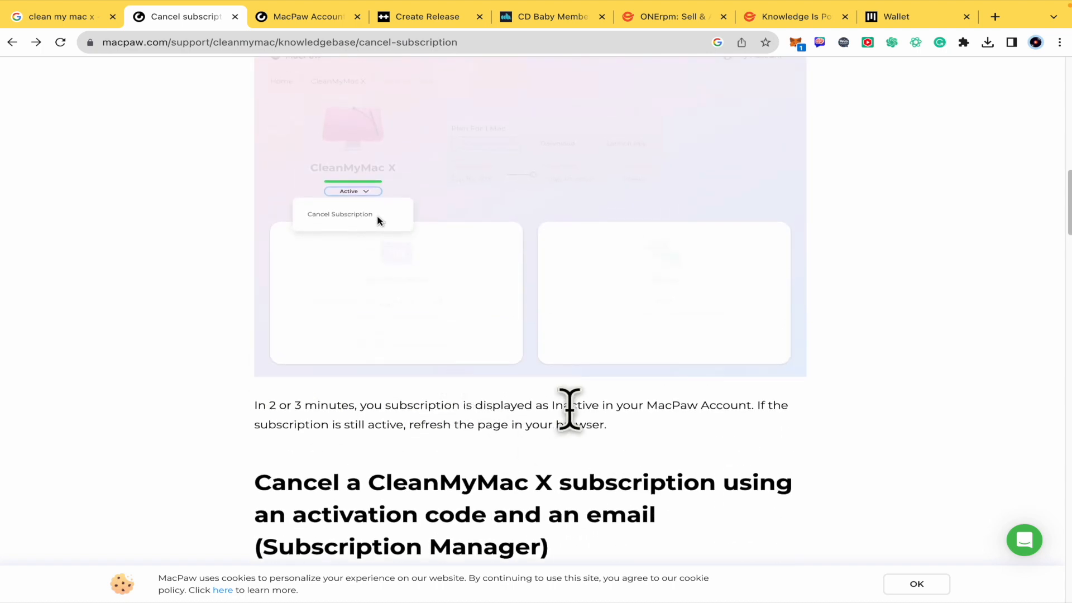
{"action": "mouse_move", "coordinate": [666, 441]}
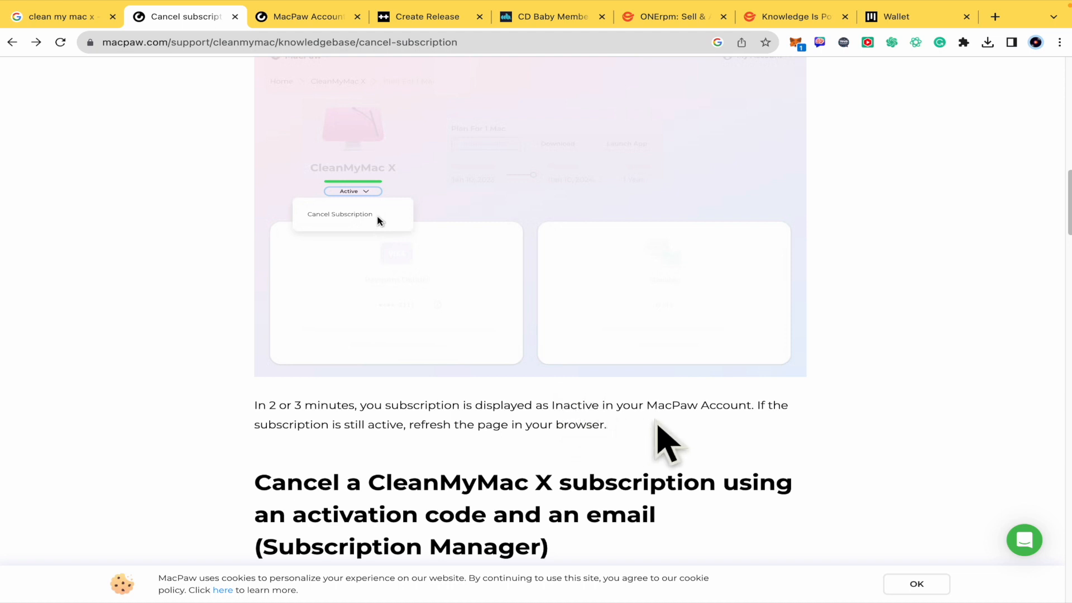
{"action": "mouse_move", "coordinate": [780, 438]}
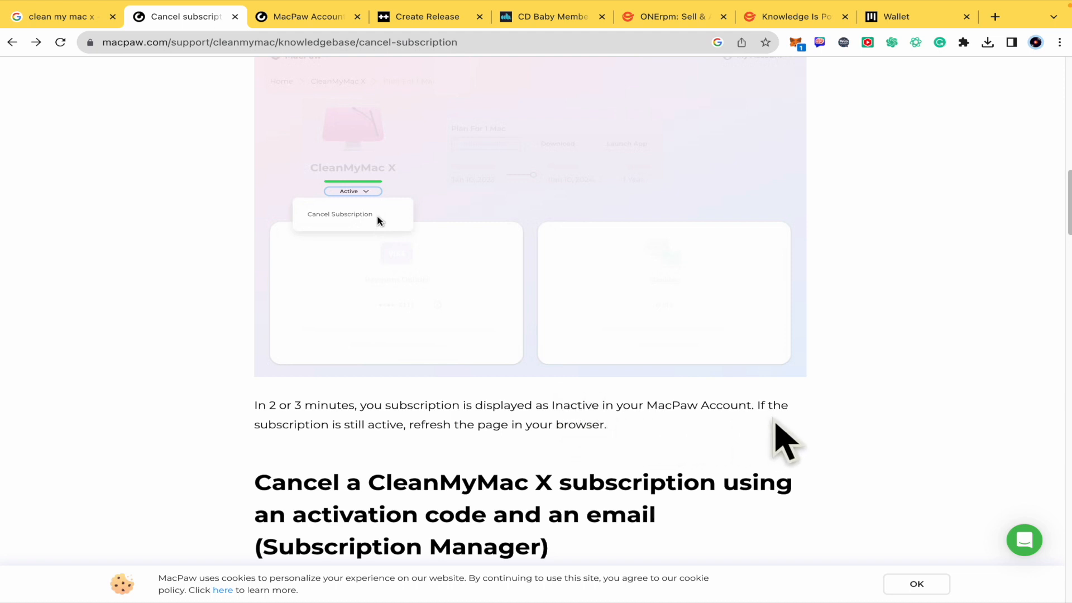
{"action": "mouse_move", "coordinate": [374, 472]}
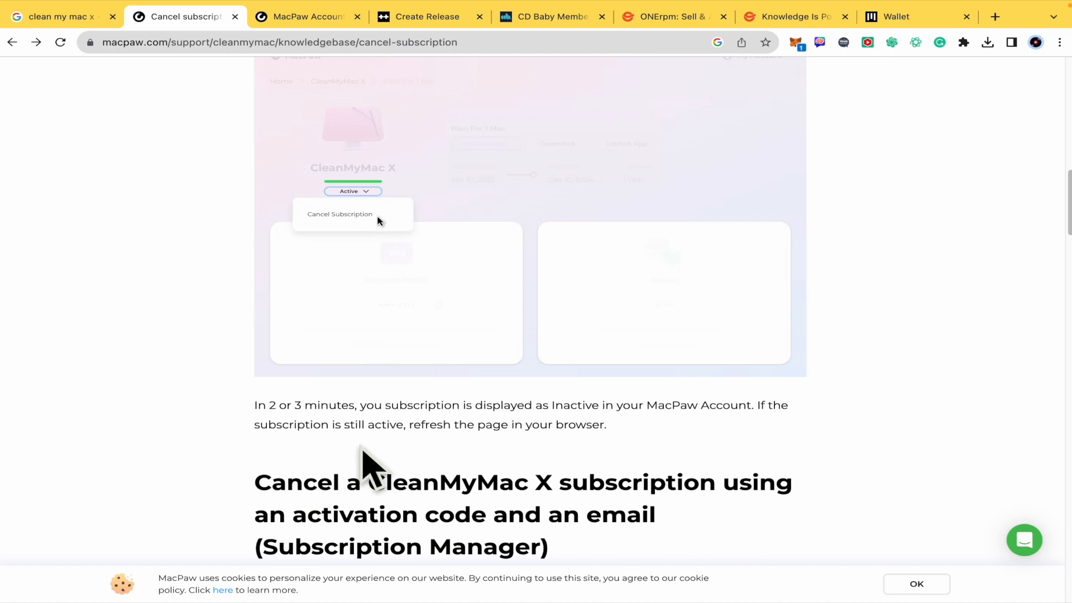
{"action": "mouse_move", "coordinate": [460, 432]}
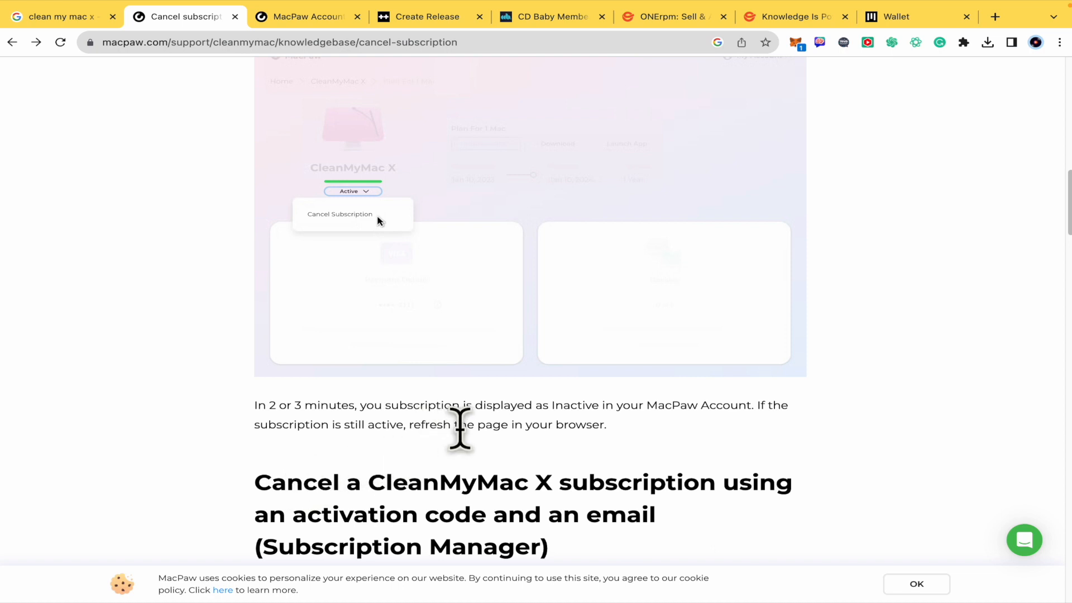
{"action": "left_click", "coordinate": [305, 16]}
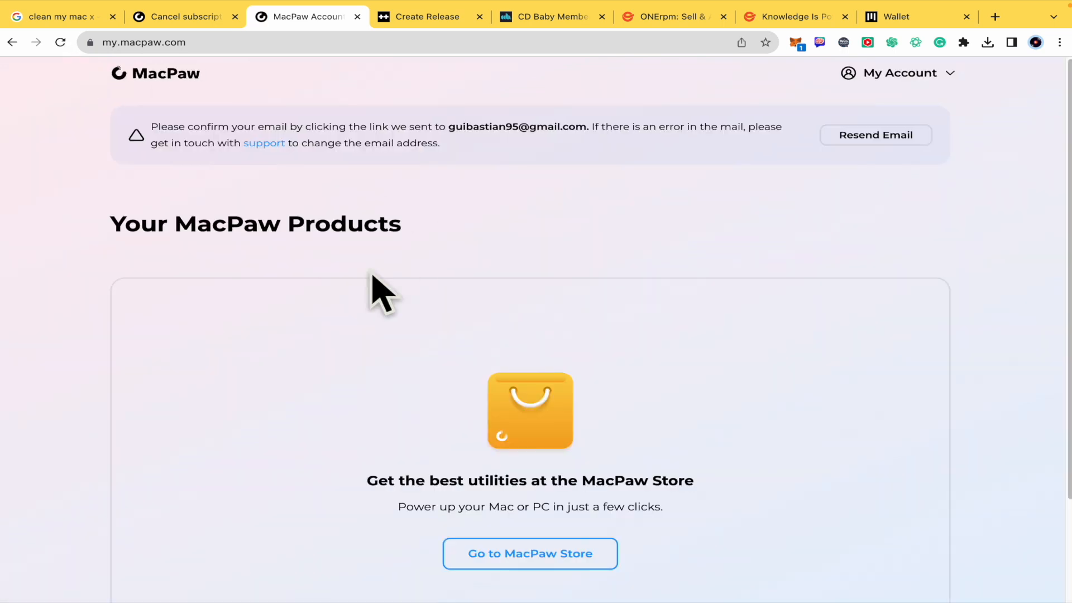
- Scroll to the end of the MacPaw Account products page, which shows only the store suggestion
{"action": "scroll", "scroll_direction": "down", "scroll_amount": 3}
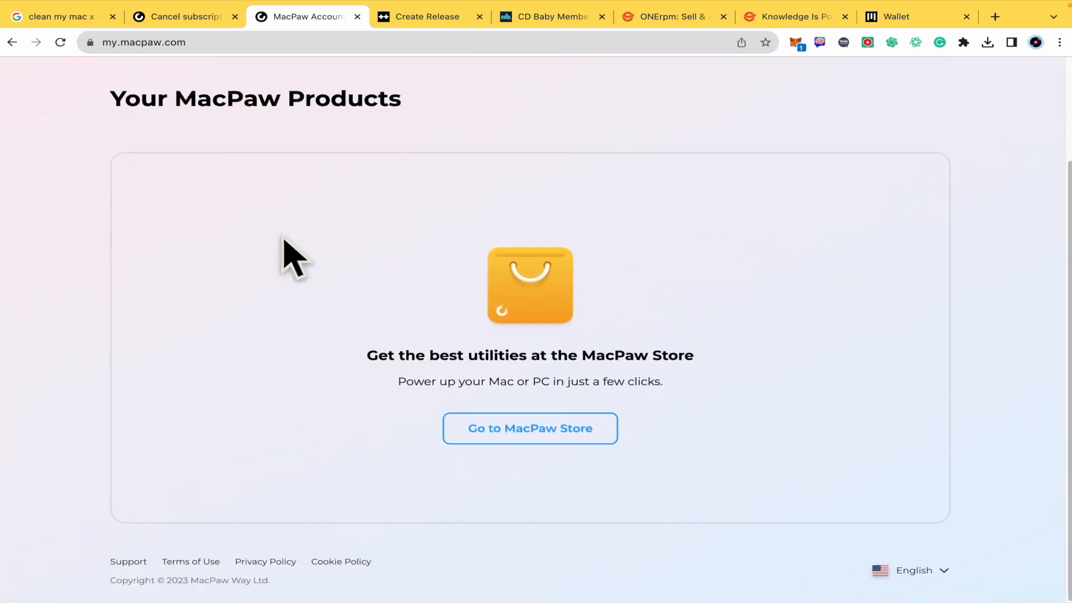
{"action": "mouse_move", "coordinate": [348, 246]}
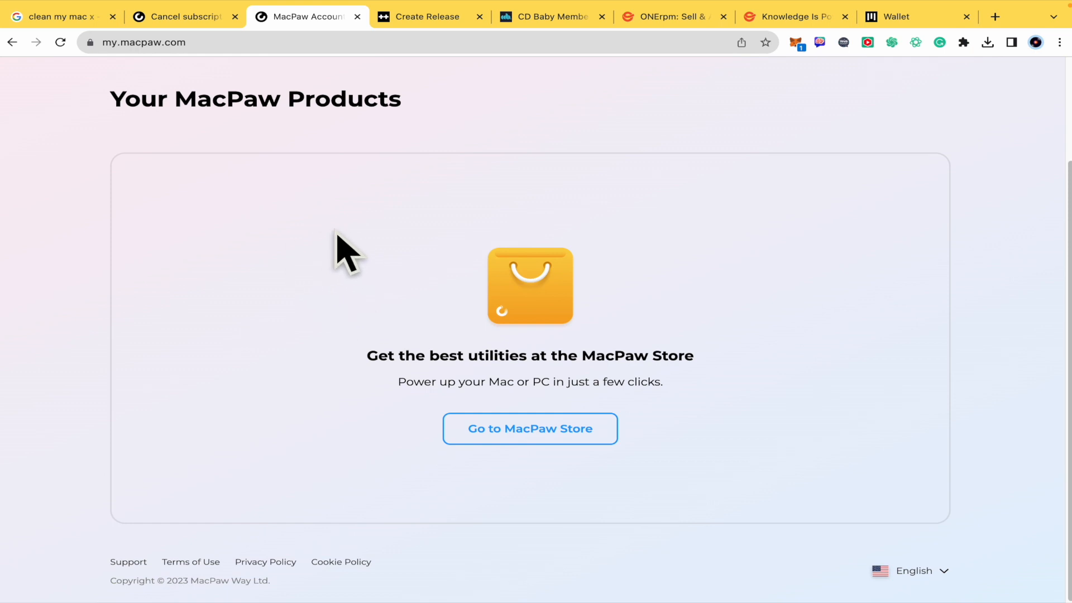